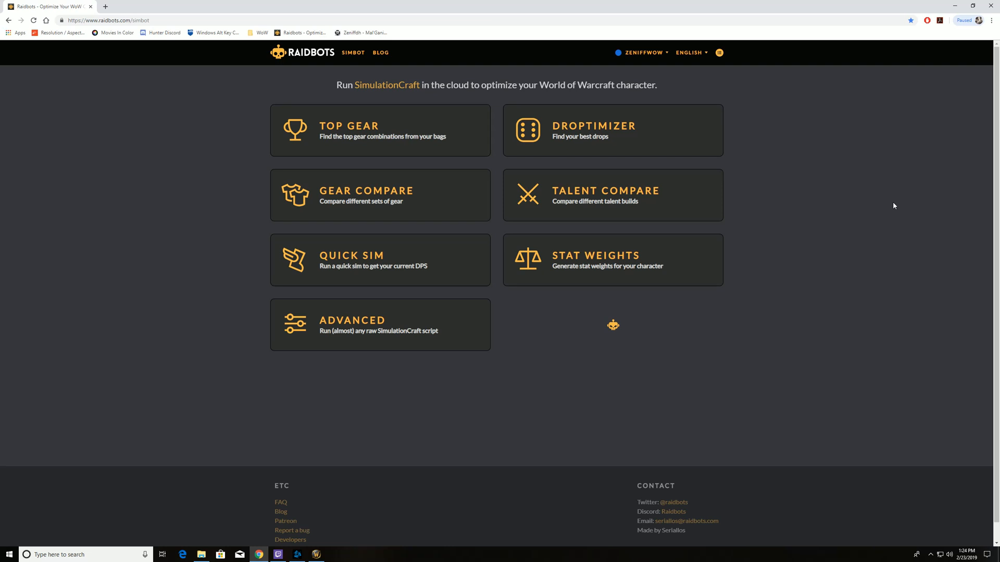
pyautogui.moveTo(521, 265)
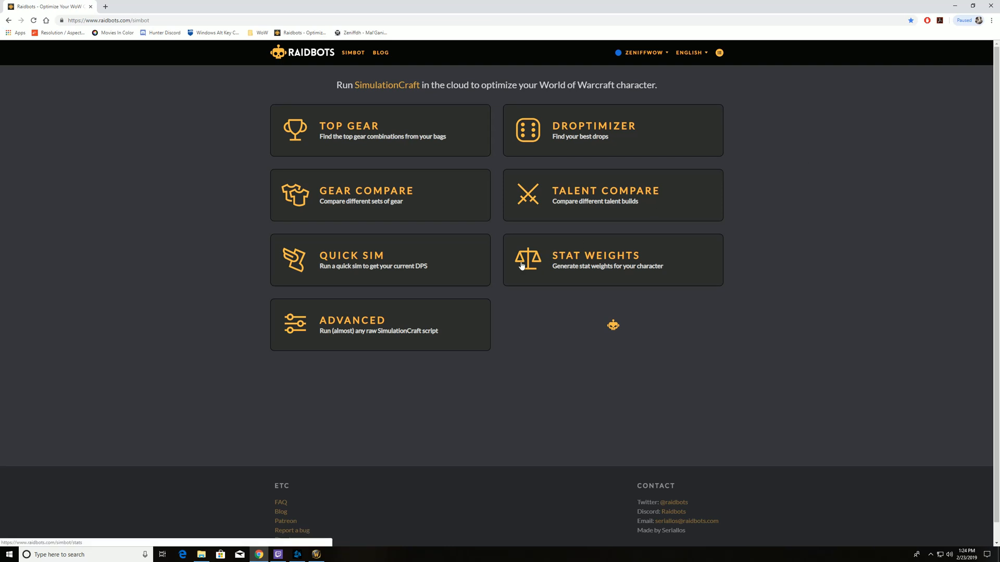
pyautogui.moveTo(542, 233)
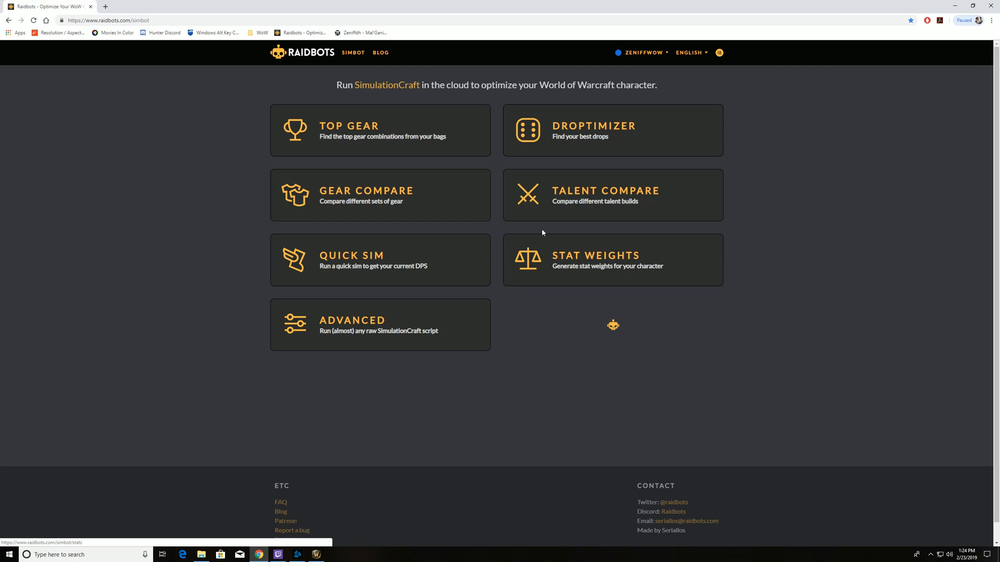
# Choose Stat Weights from the Simbot simulation tiles
pyautogui.click(594, 259)
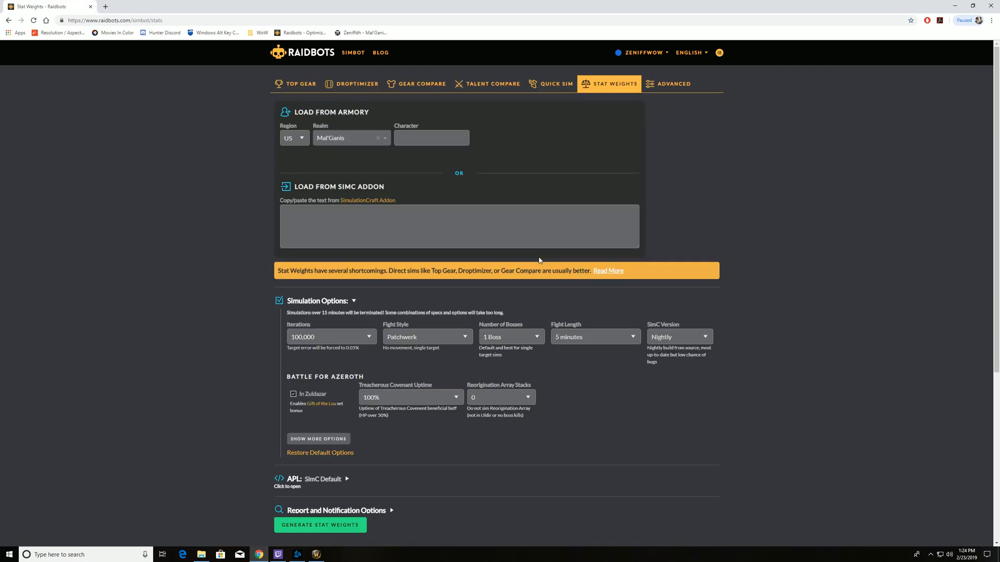
pyautogui.moveTo(24, 213)
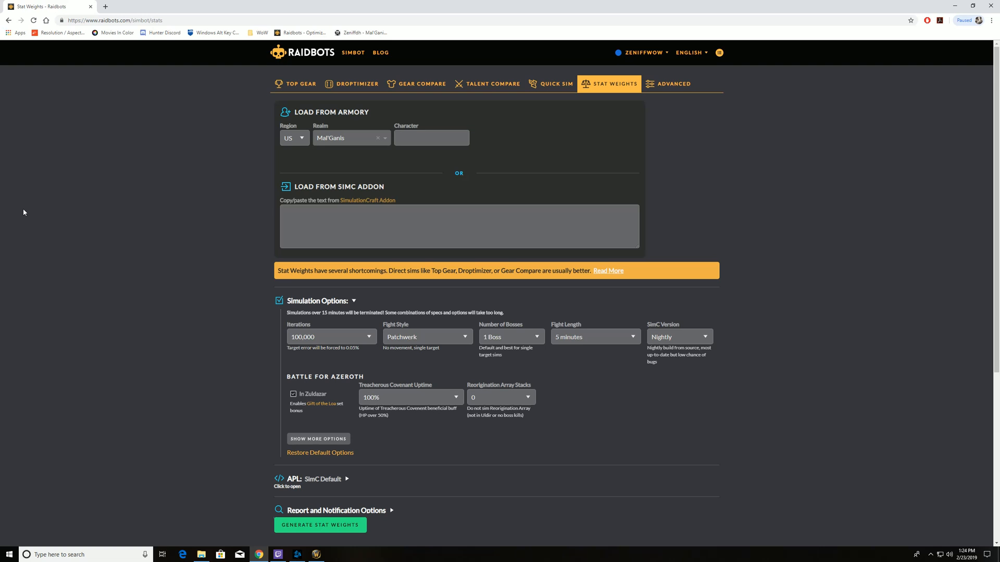
pyautogui.moveTo(30, 270)
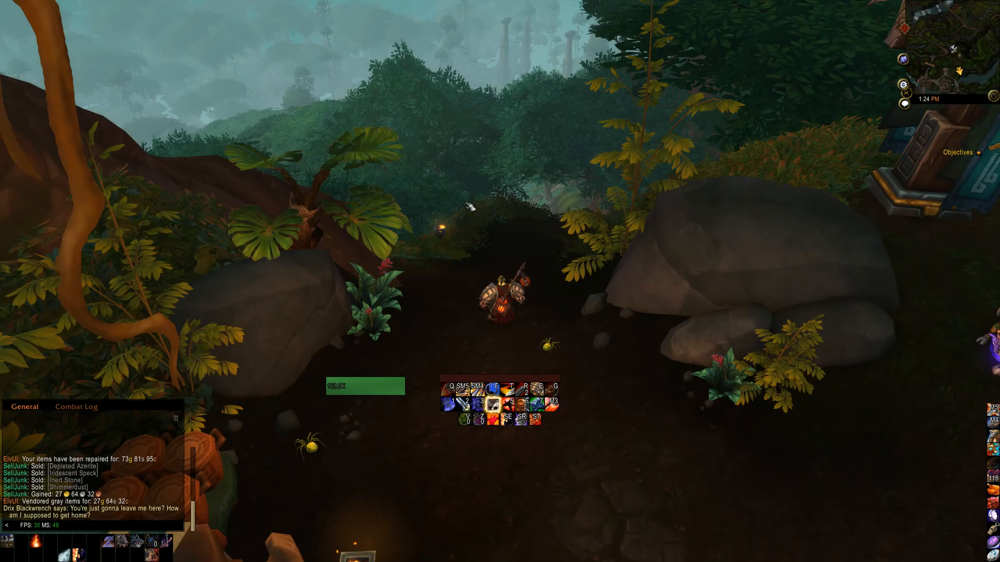
# Run /simc in game chat to bring up the SimulationCraft export text
pyautogui.write('/simc')
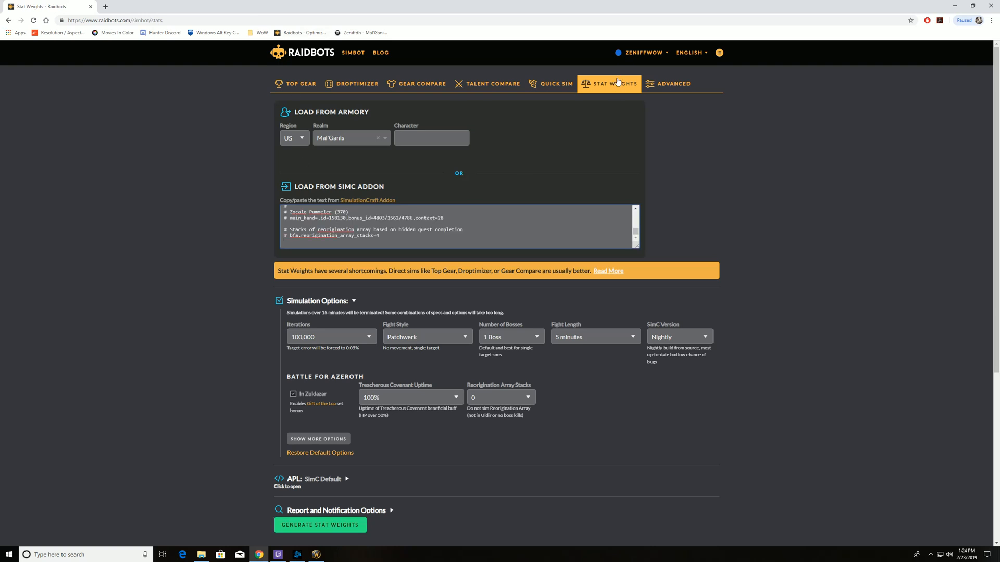
pyautogui.moveTo(579, 325)
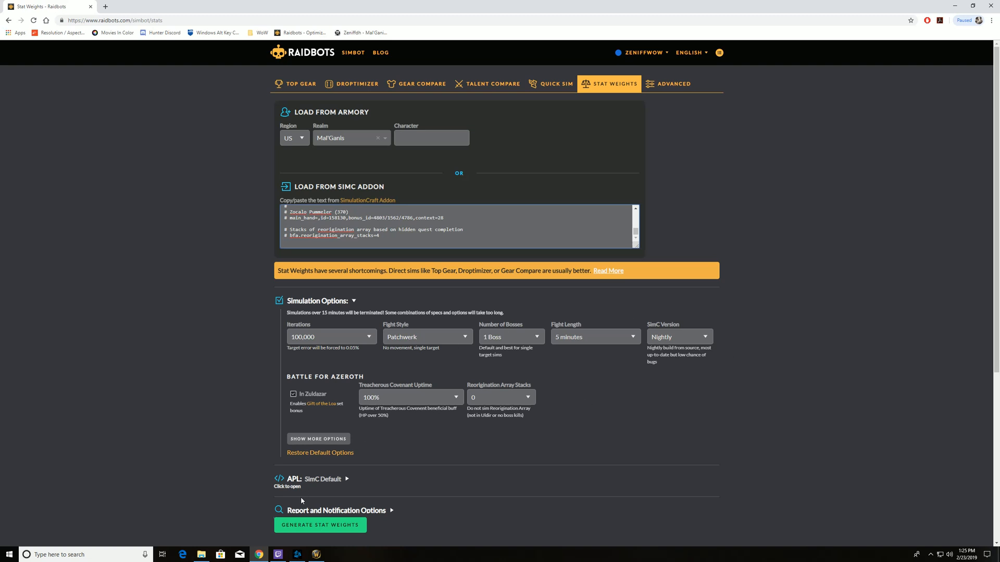
# Submit the pasted SimC addon text with Generate Stat Weights
pyautogui.click(319, 525)
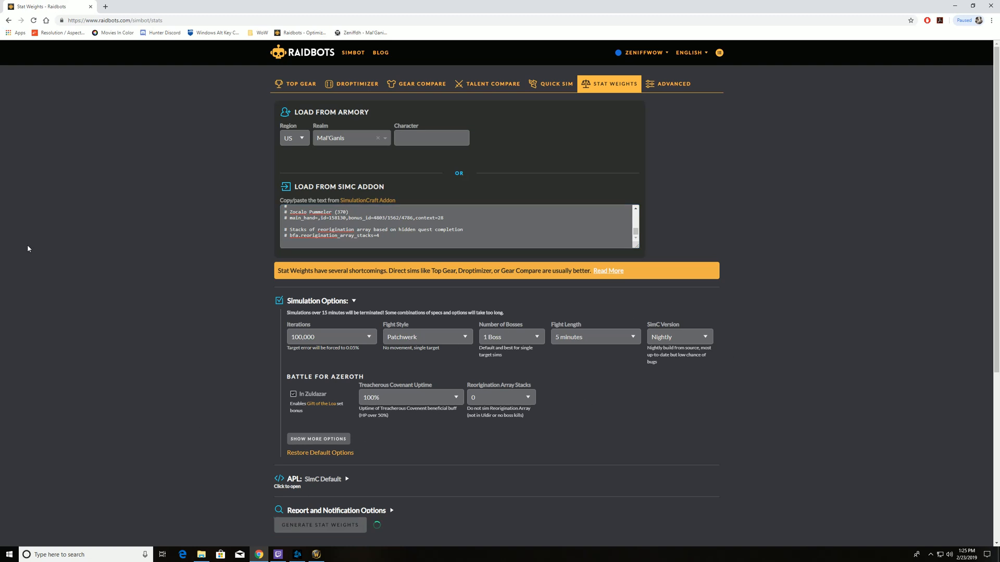
# Let the Stat Weights sim finish, showing DPS, weights and the Pawn string
pyautogui.click(319, 525)
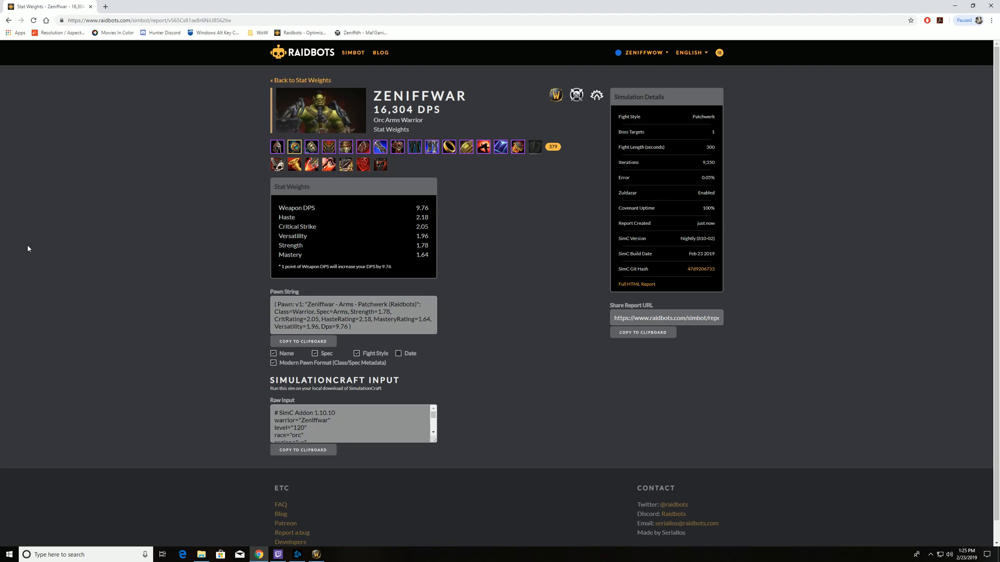
pyautogui.moveTo(411, 209)
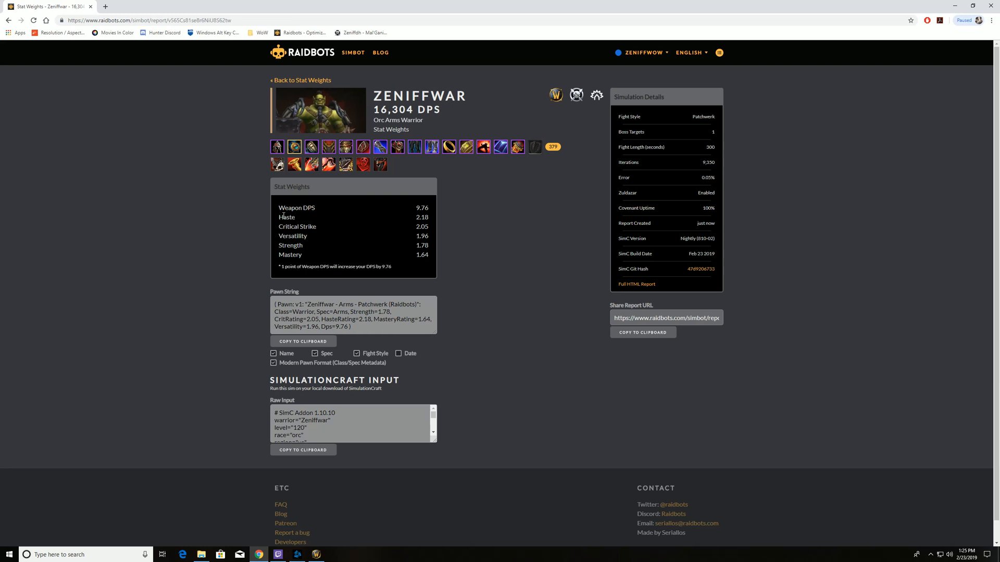
pyautogui.moveTo(431, 224)
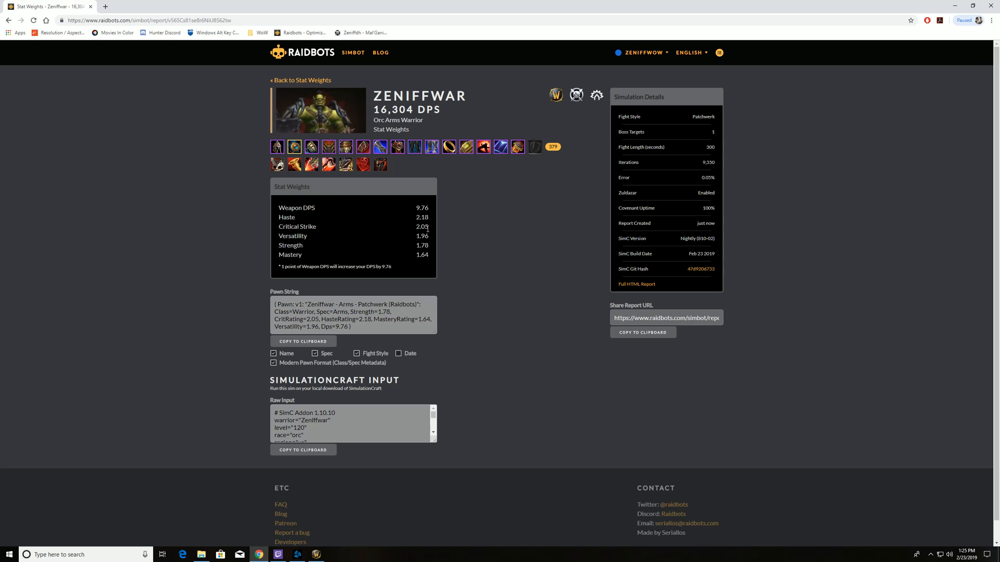
pyautogui.moveTo(426, 242)
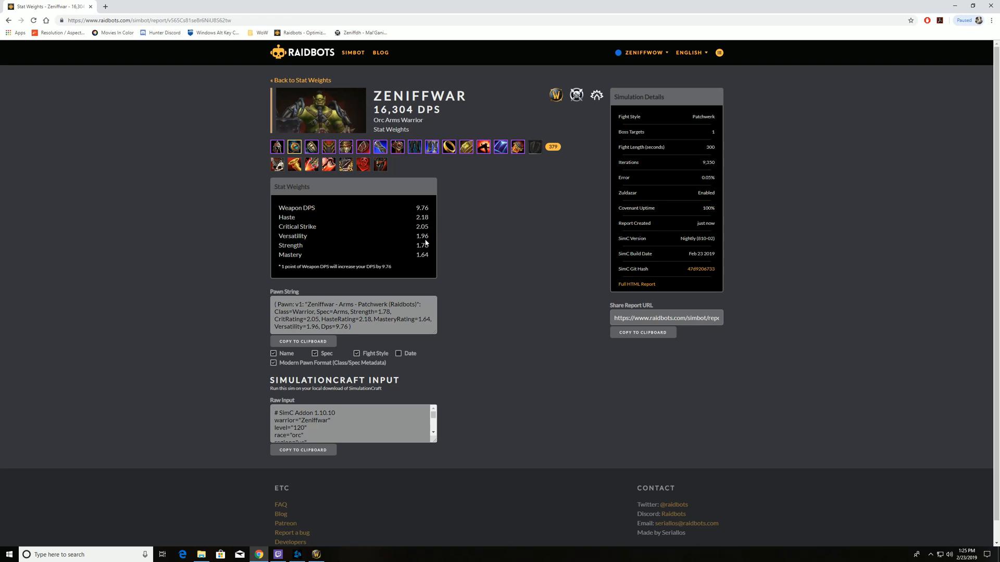
pyautogui.moveTo(454, 240)
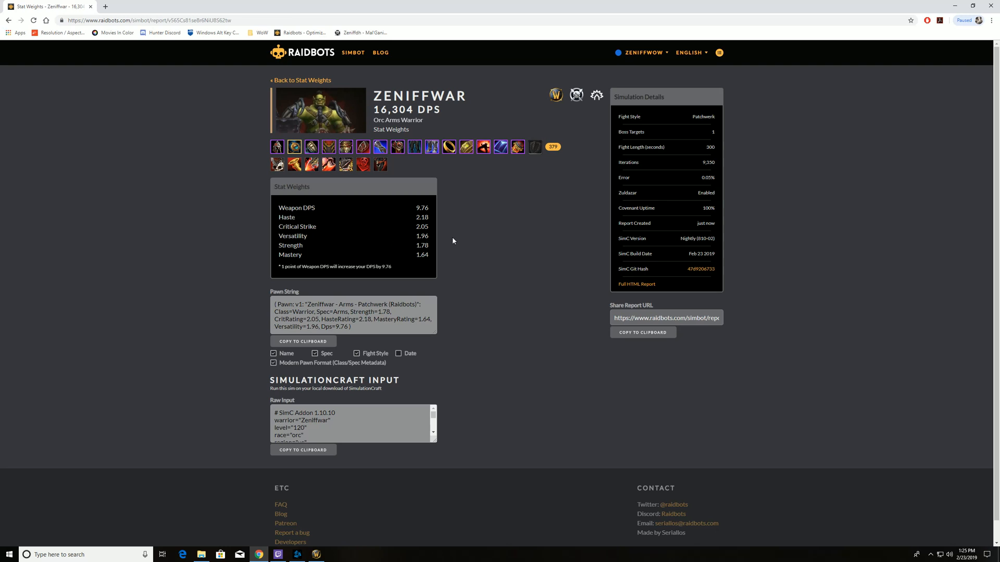
pyautogui.moveTo(314, 287)
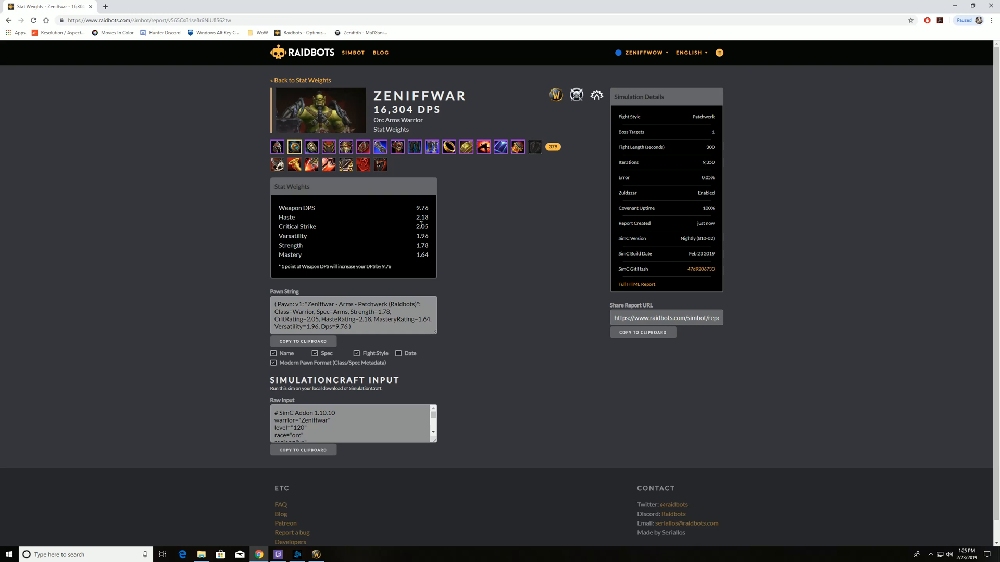
pyautogui.moveTo(353, 229)
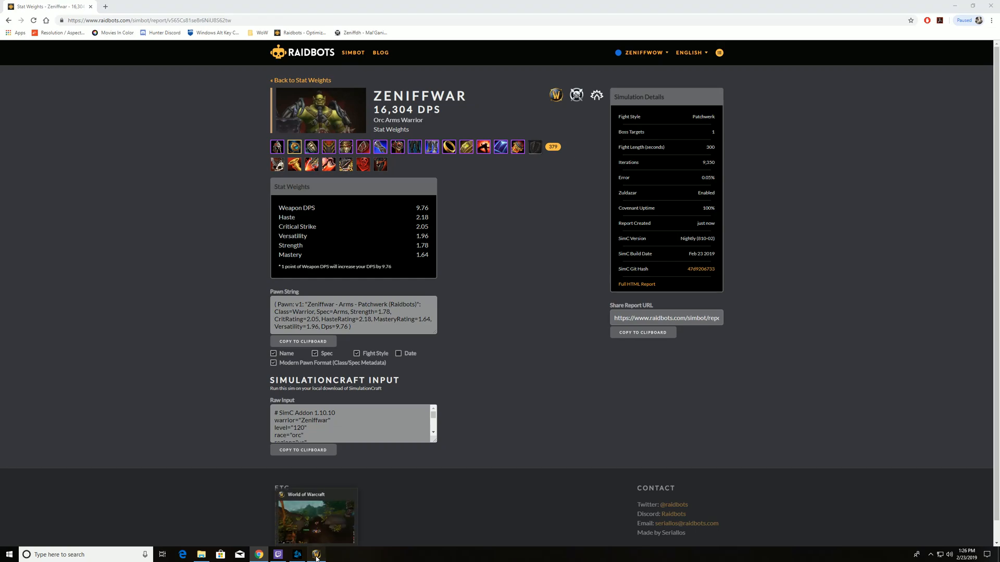
# Switch to WoW and show Pawn's Scale management for the Arms – Patchwerk scale
pyautogui.click(316, 553)
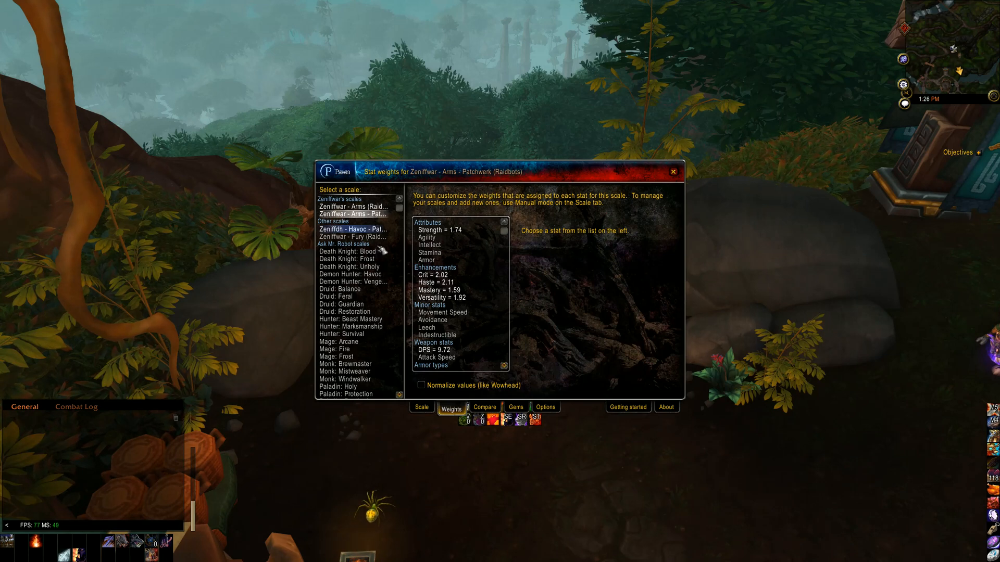
pyautogui.click(421, 407)
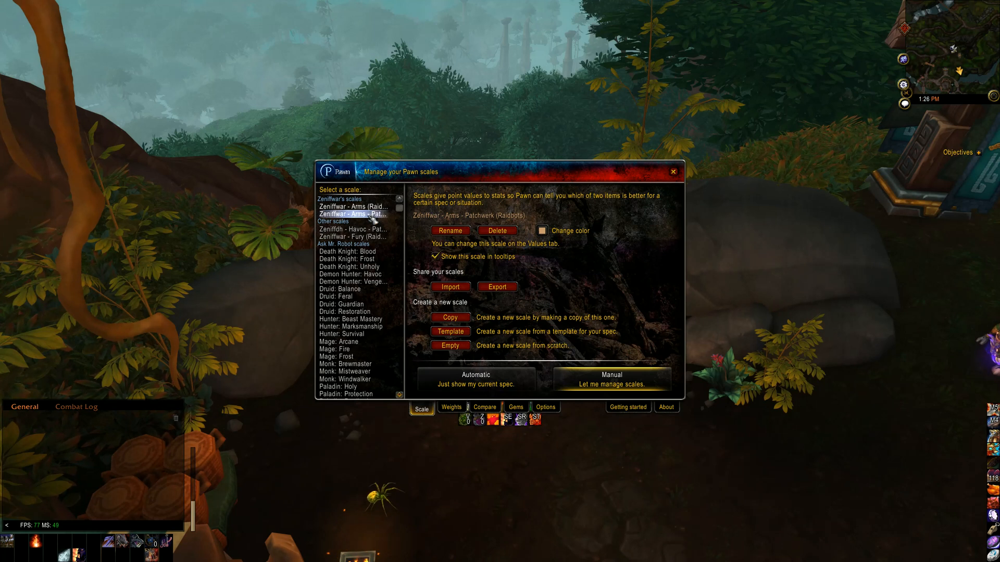
# Import the copied Pawn string into the Arms scale, close Pawn and show the bags
pyautogui.click(450, 287)
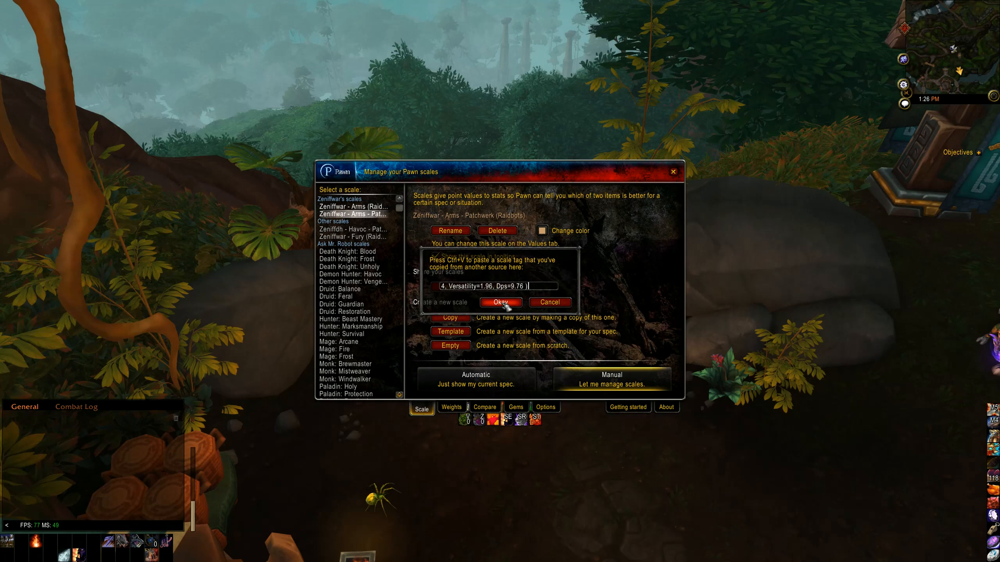
pyautogui.click(499, 302)
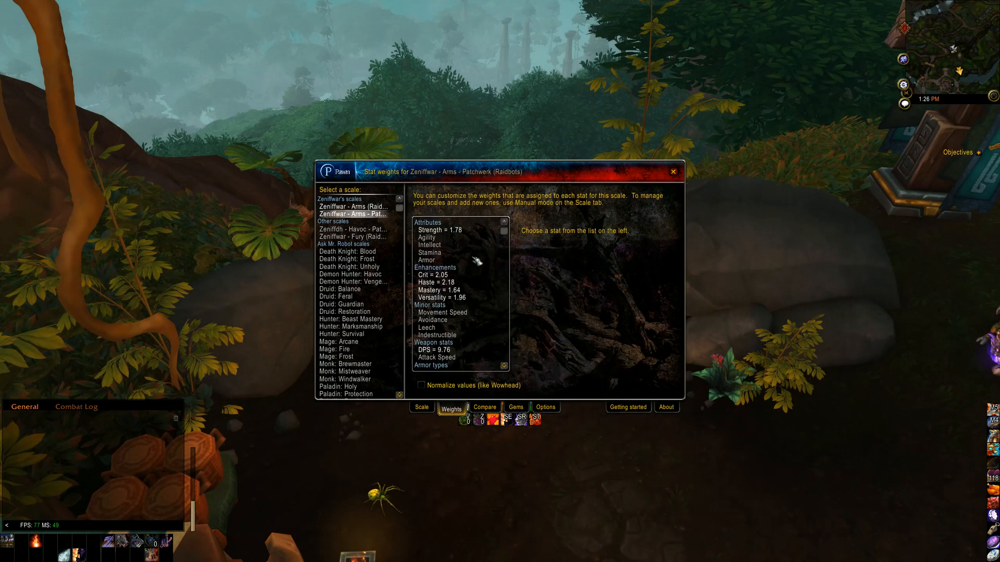
pyautogui.moveTo(376, 385)
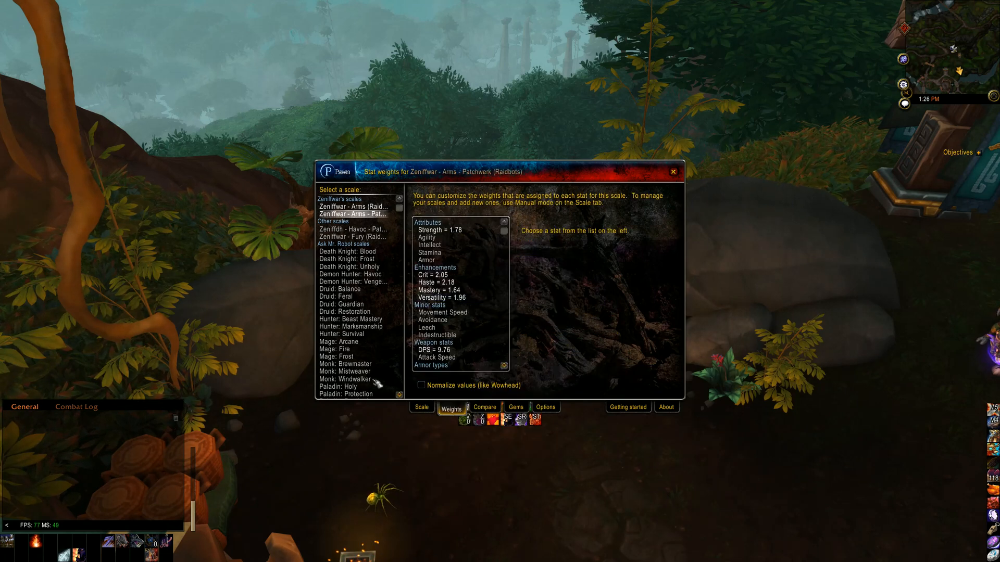
pyautogui.click(672, 172)
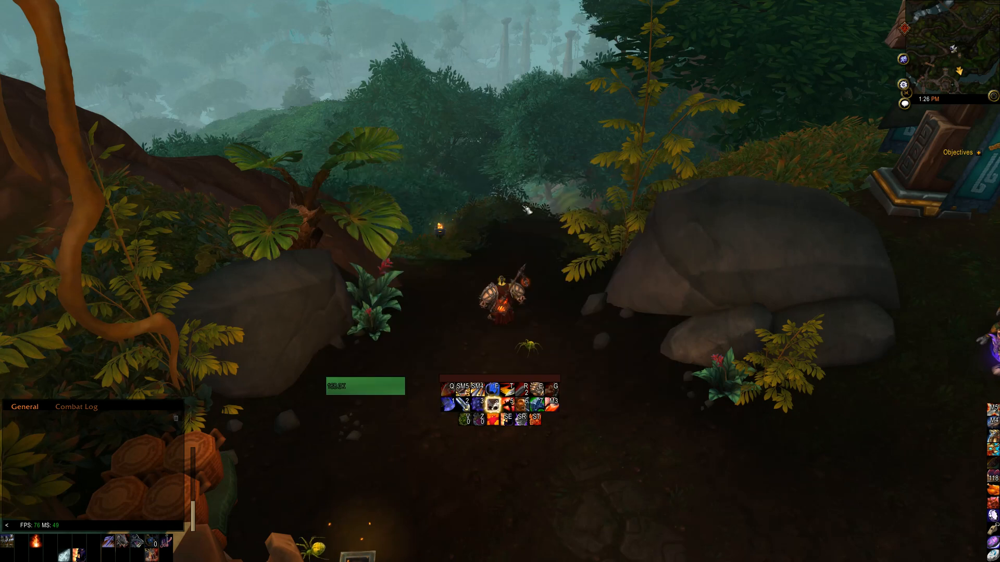
pyautogui.press('b')
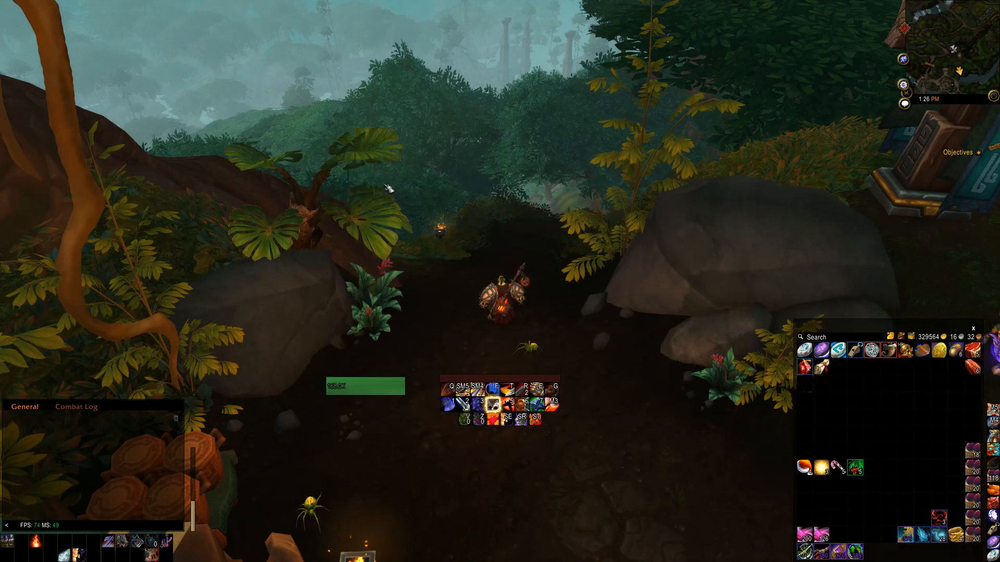